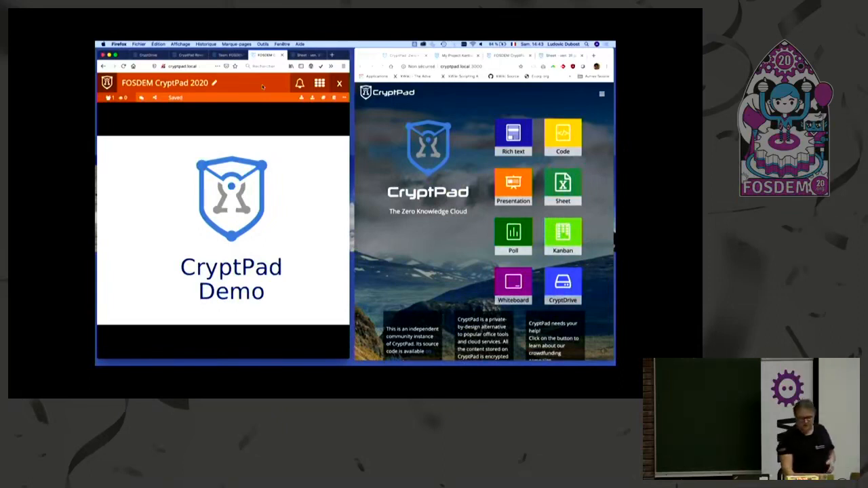
mouse_move(391, 166)
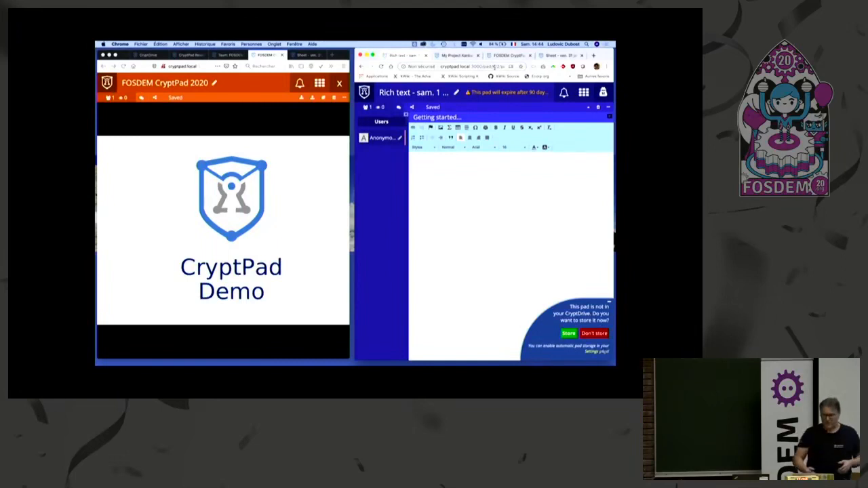
Write a few lines ('text', 'sdmfk') in the empty rich text pad so they sync to the other window.
left_click(471, 171)
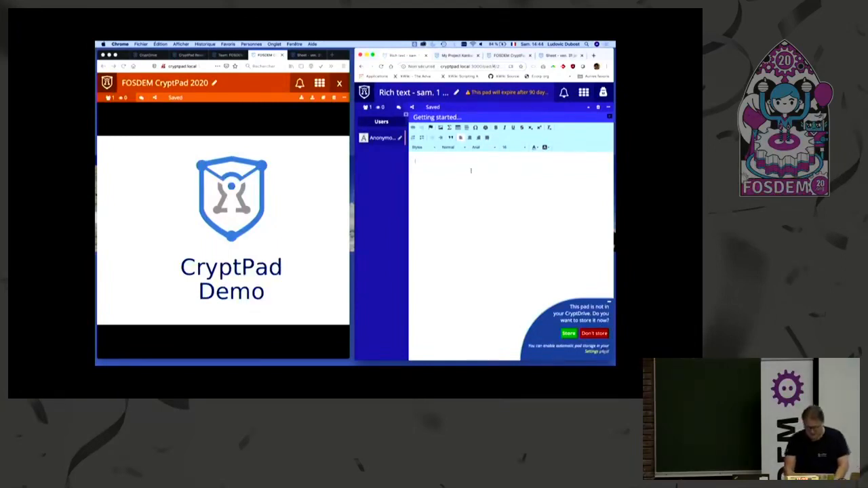
type("text")
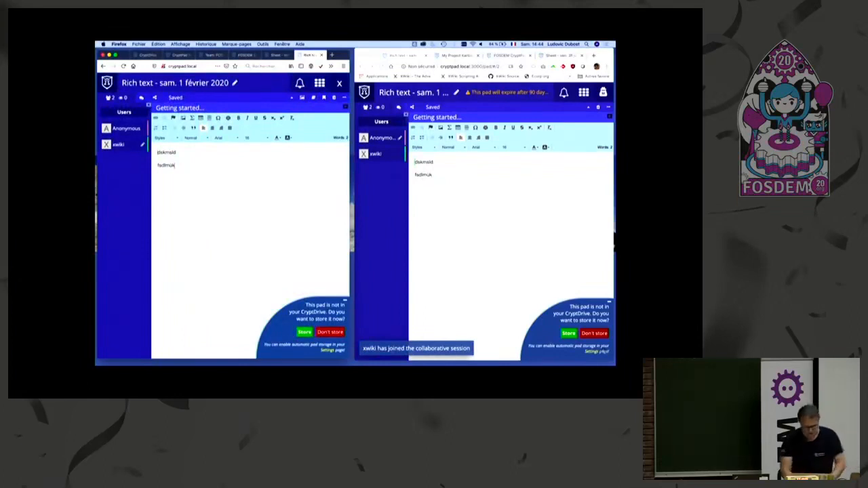
type("sdmfk")
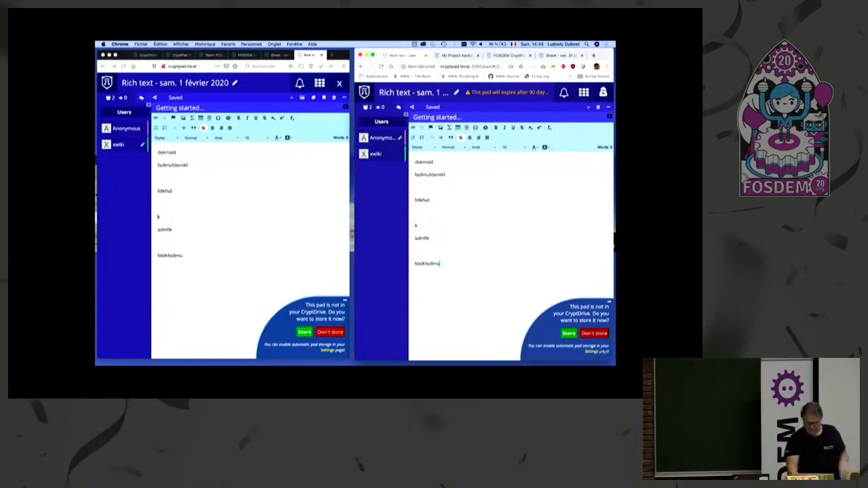
mouse_move(202, 179)
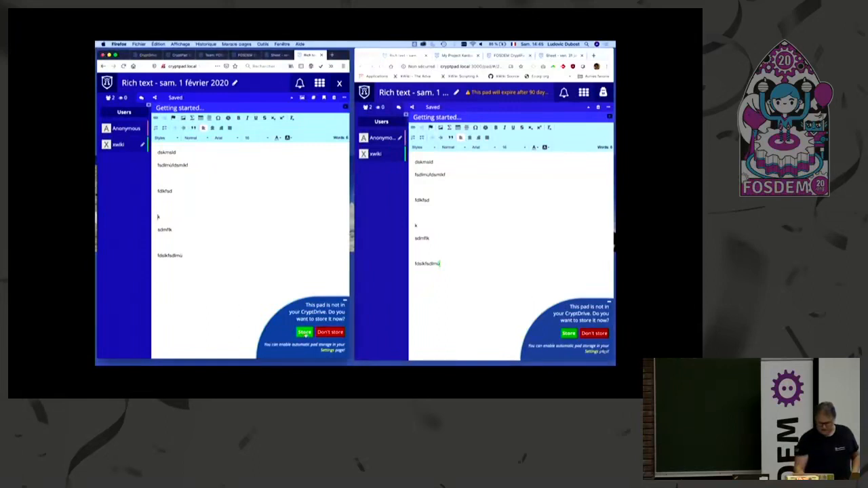
Browse the CryptDrive into the Documents folder and start a new Sheet pad from the create list.
left_click(304, 332)
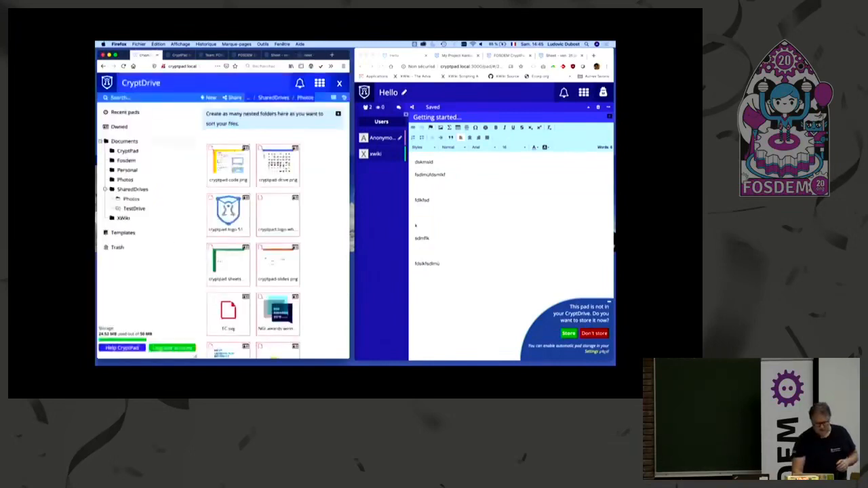
left_click(125, 111)
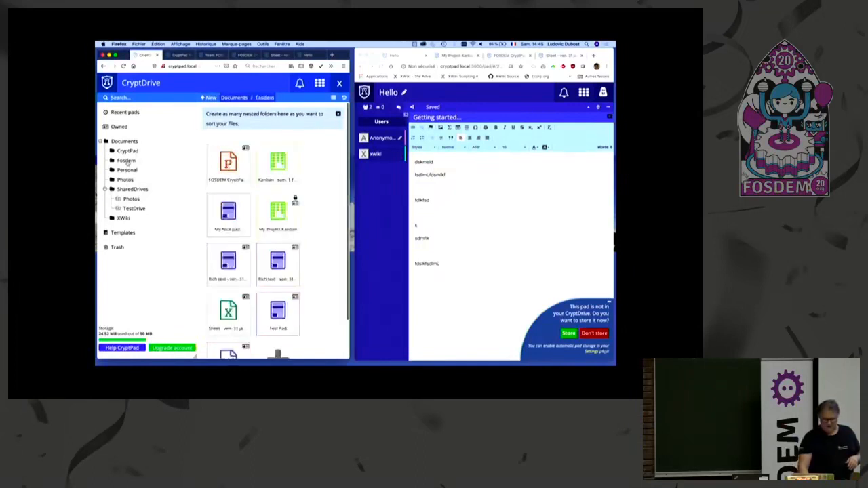
left_click(209, 98)
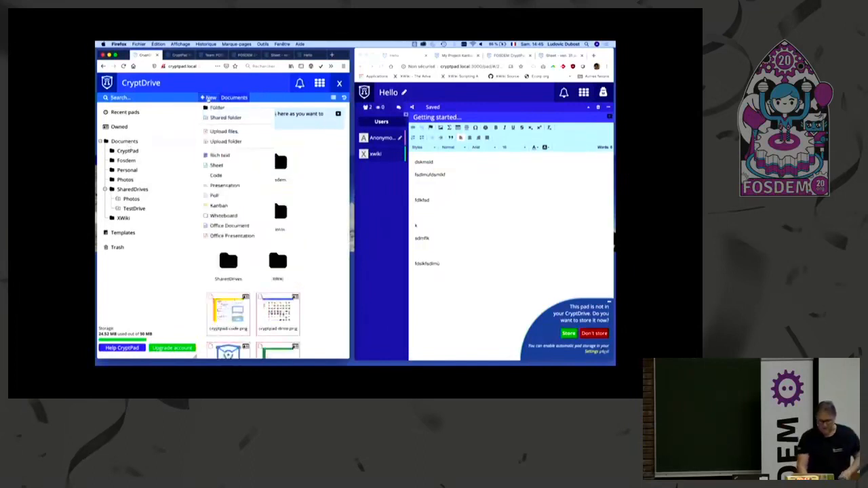
left_click(218, 107)
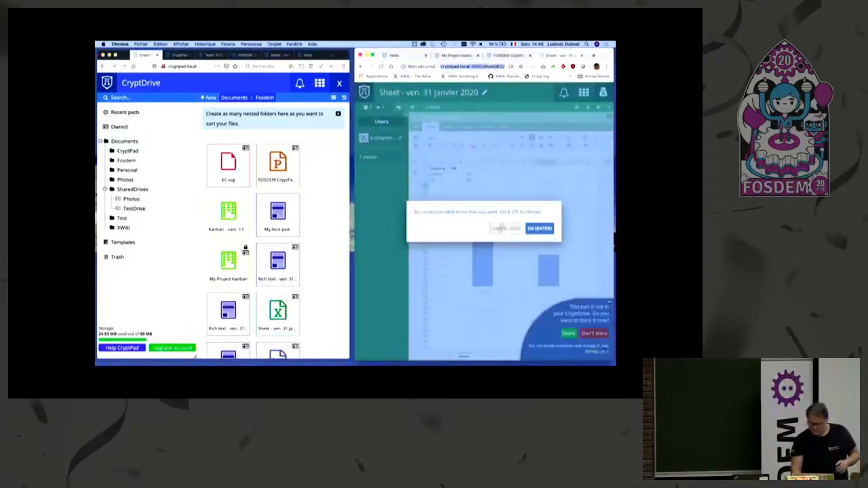
Register a new account, confirming the warning that a lost password cannot be recovered.
left_click(540, 228)
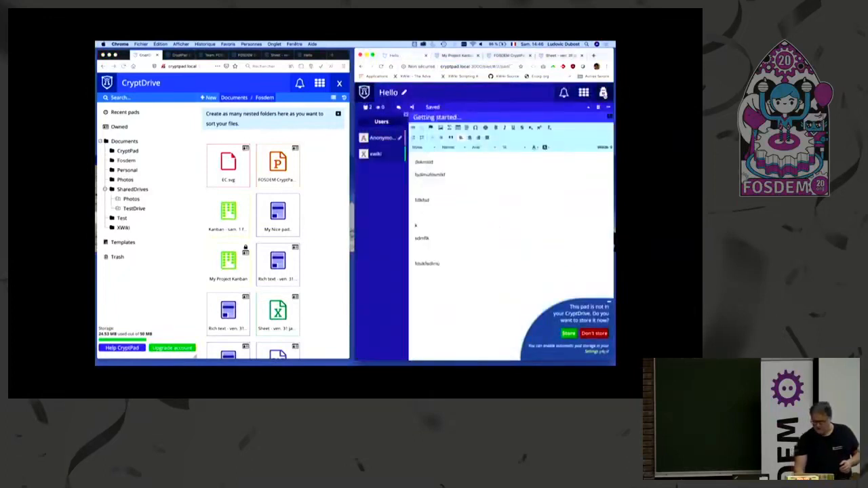
left_click(603, 92)
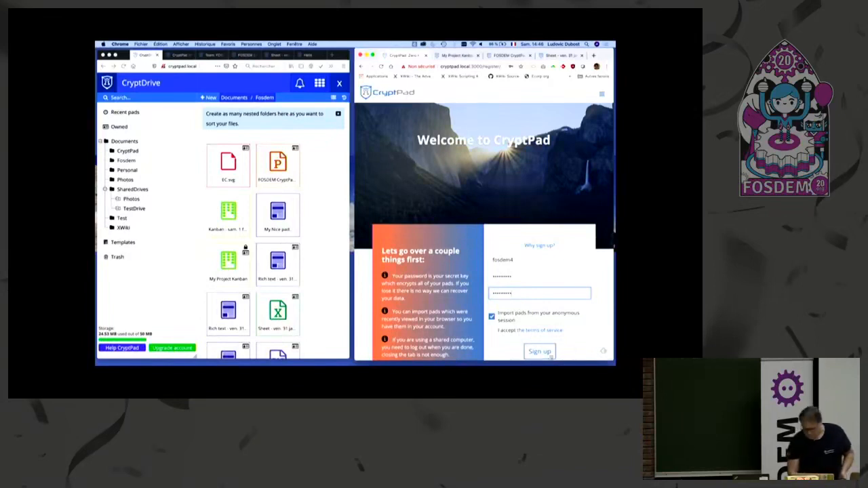
left_click(491, 331)
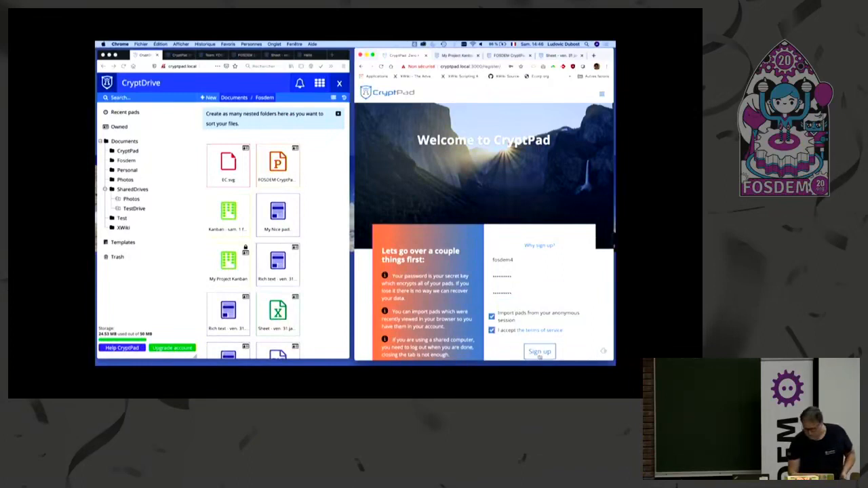
left_click(540, 352)
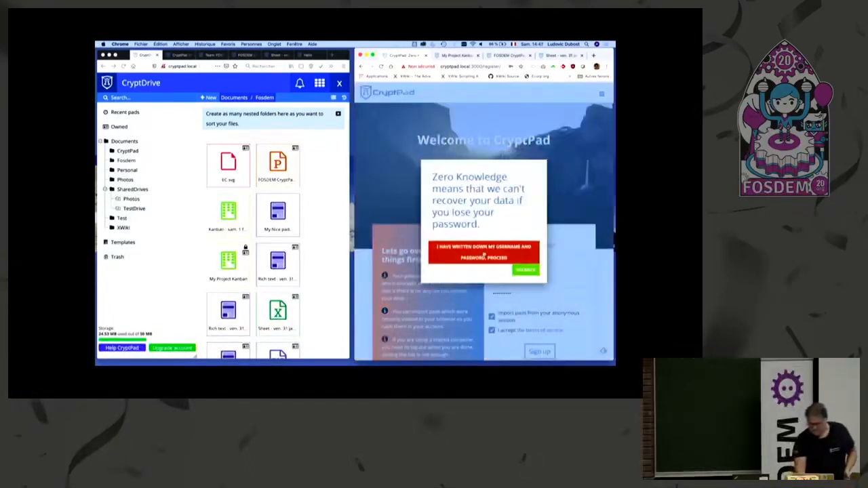
left_click(483, 251)
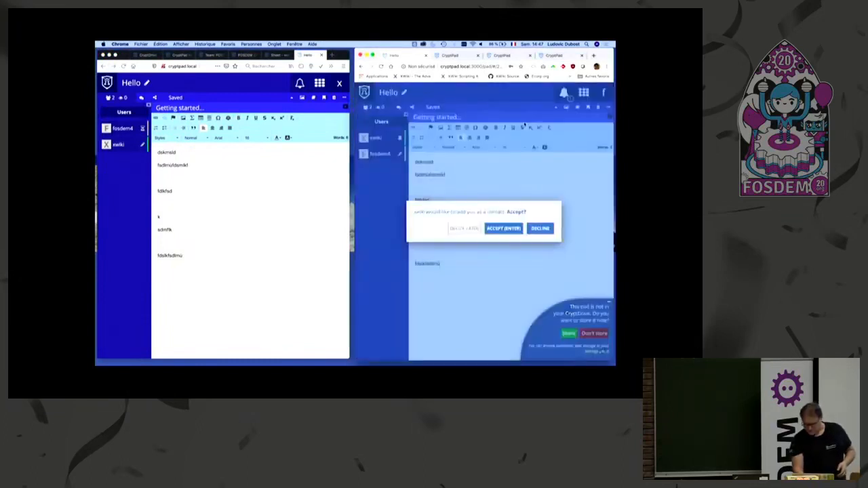
Accept the incoming contact request and move on to the Kanban pad's sharing dialog.
left_click(504, 228)
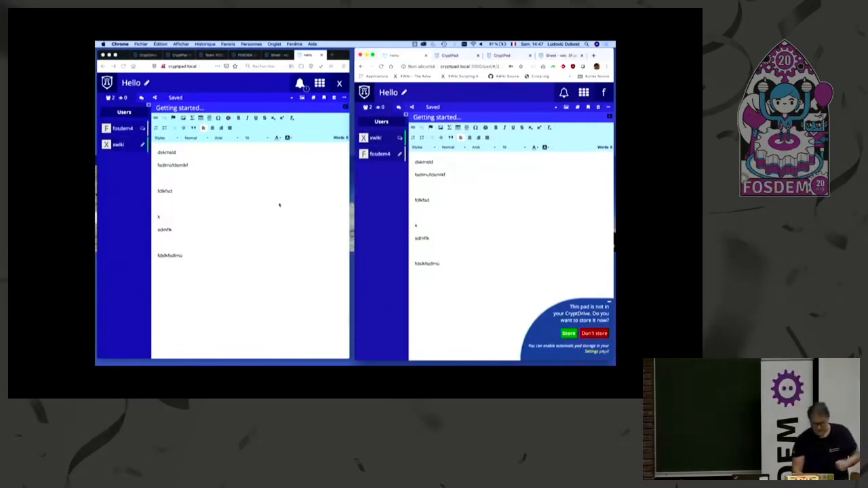
left_click(320, 83)
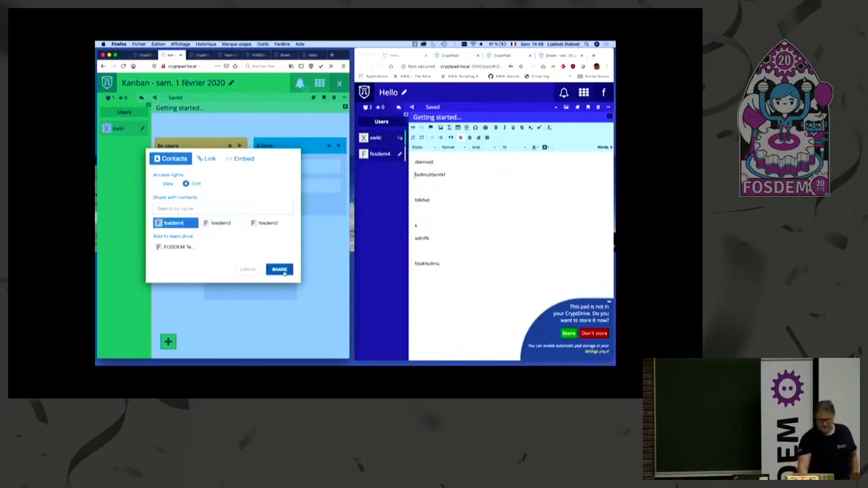
Confirm sharing the kanban with the contact and open it from the notification in the second window.
left_click(279, 268)
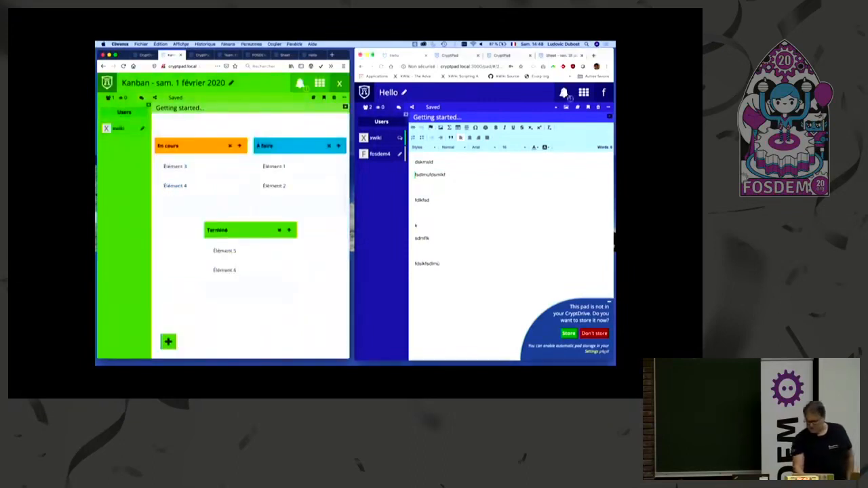
left_click(564, 92)
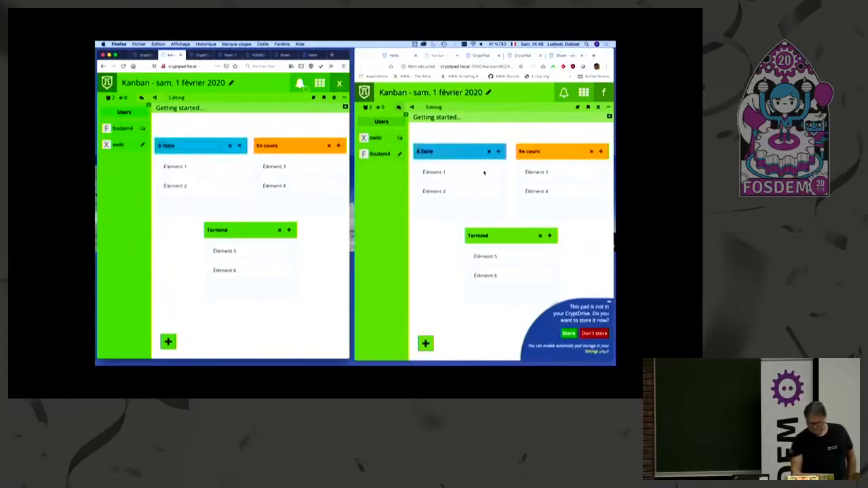
Show the chat beside the kanban in both windows, then head to pad creation in the first window.
left_click(603, 150)
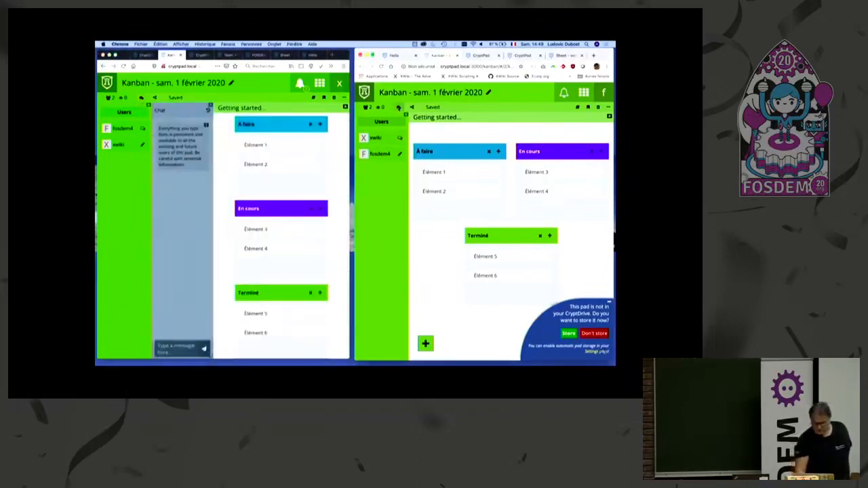
left_click(399, 105)
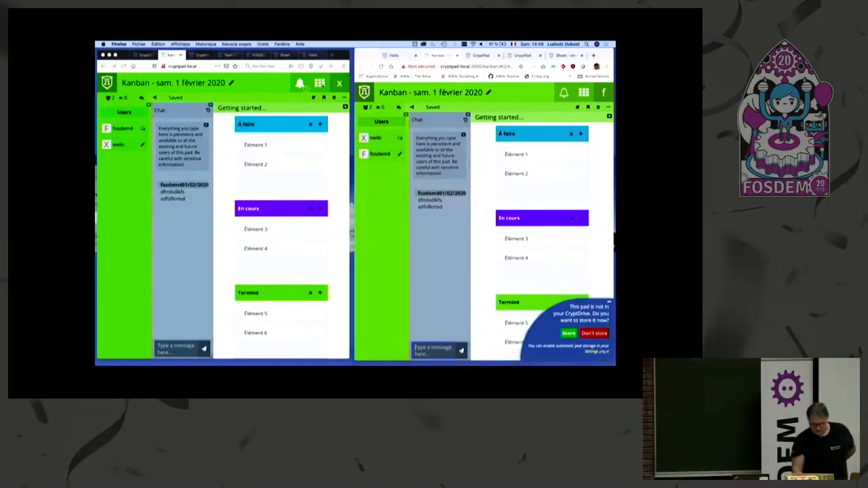
left_click(320, 83)
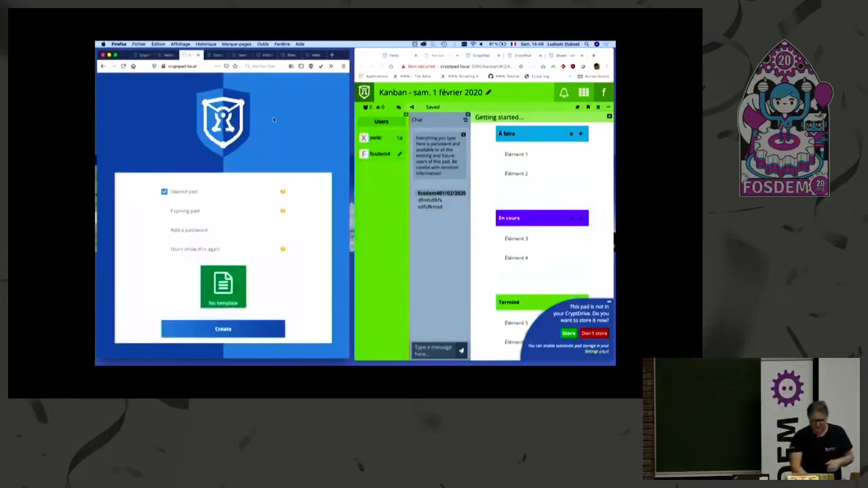
Create the new pad for the Teams slide and go to the teams overview listing FOSDEM Team.
left_click(223, 329)
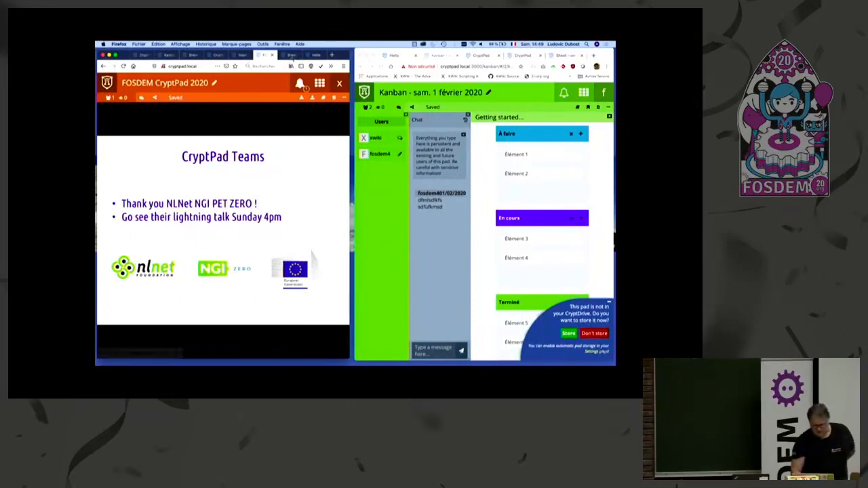
left_click(321, 83)
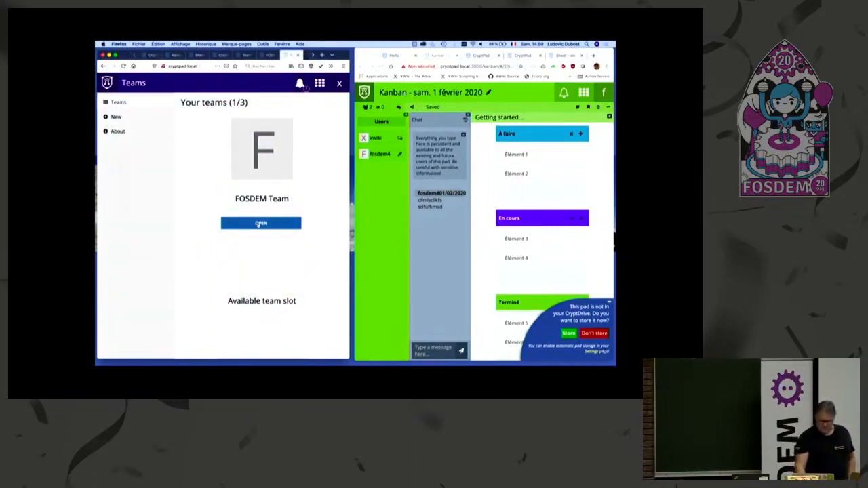
Invite the contact to FOSDEM Team from its Members page and accept the invitation in the second window.
left_click(260, 223)
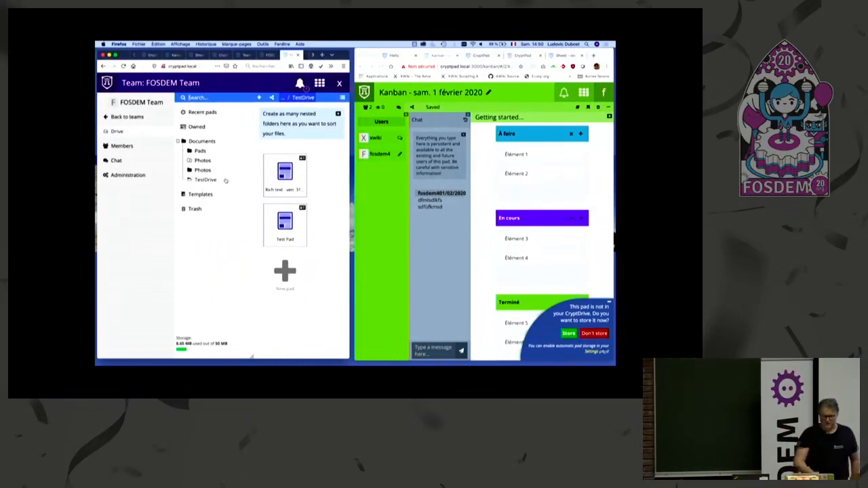
left_click(122, 146)
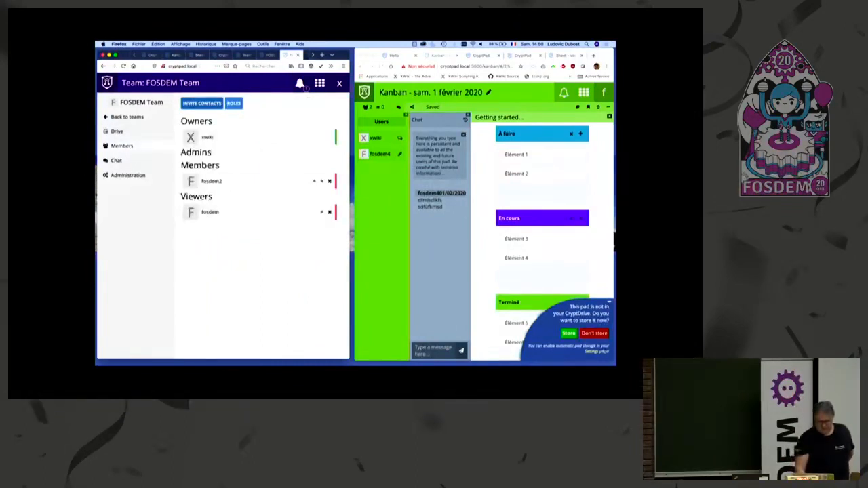
left_click(201, 103)
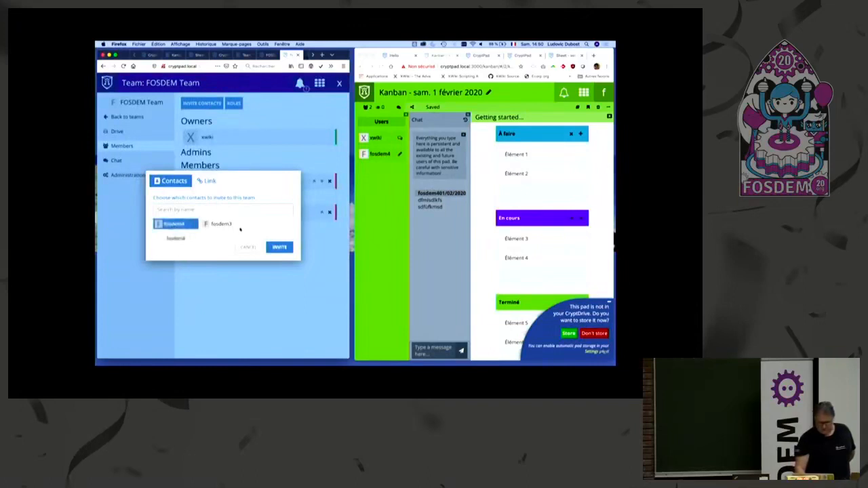
left_click(280, 247)
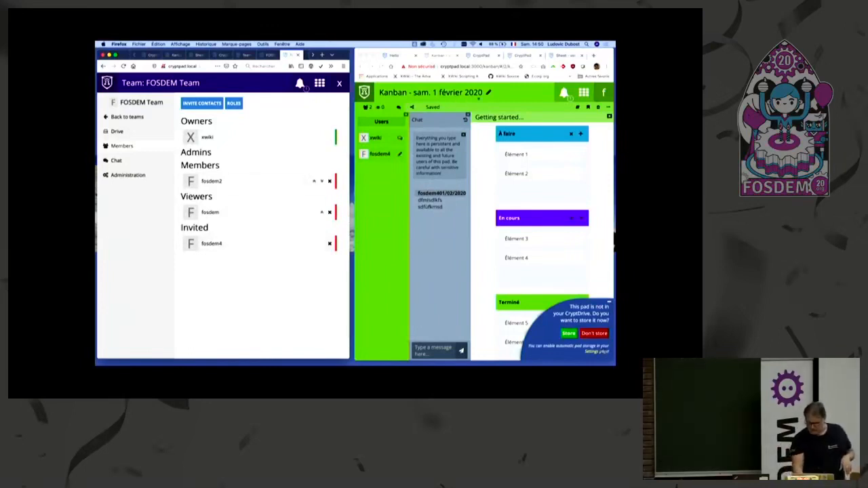
left_click(564, 93)
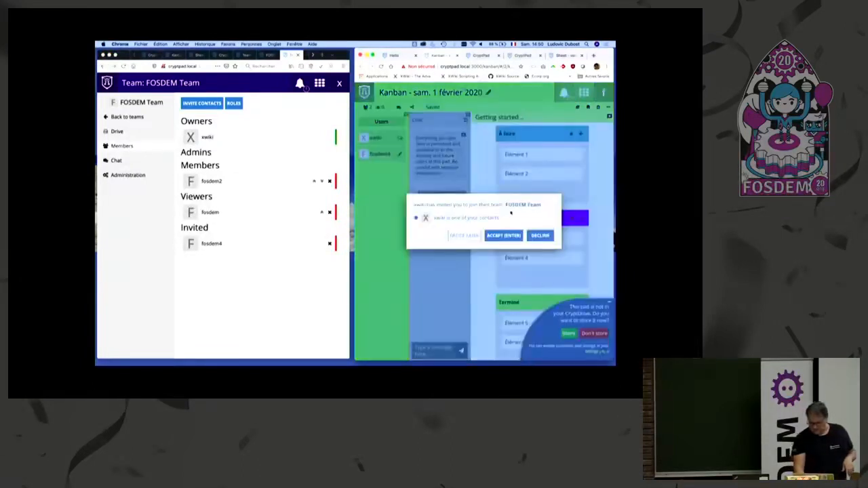
left_click(505, 236)
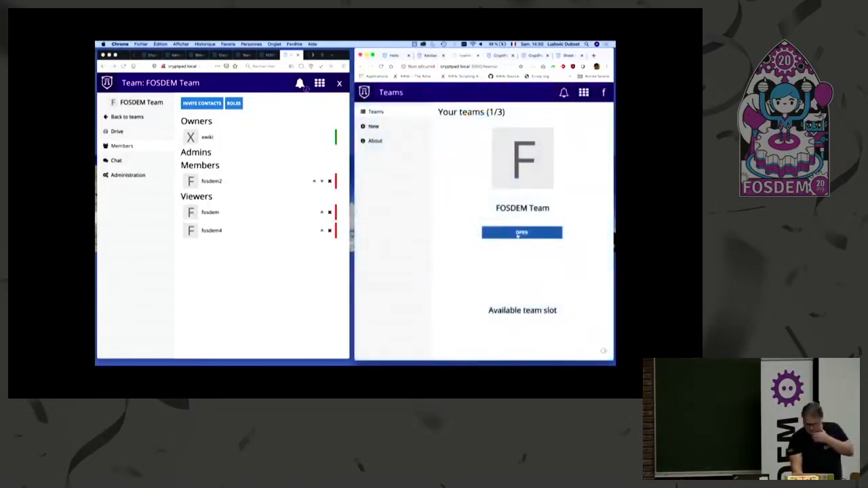
Show the FOSDEM Team drive with its folders and spreadsheet in the second window.
left_click(521, 232)
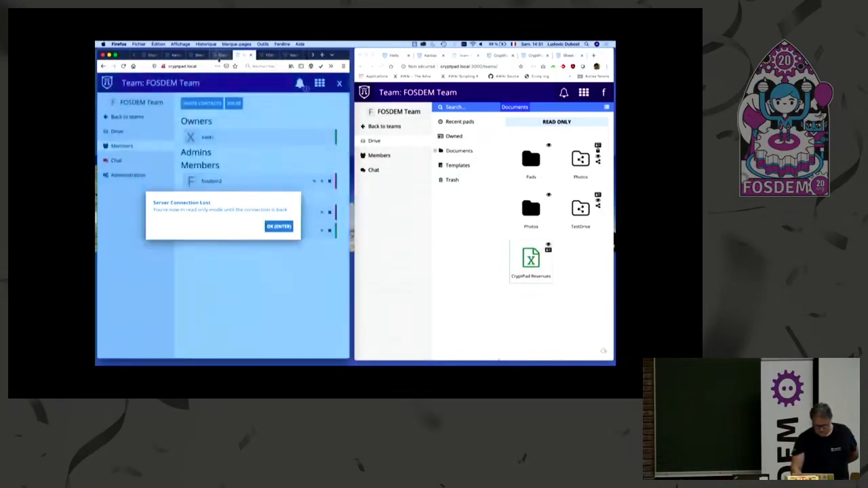
Load the team's spreadsheet dated 31 janvier 2020 in the OnlyOffice sheet editor with its table and bar chart.
left_click(279, 225)
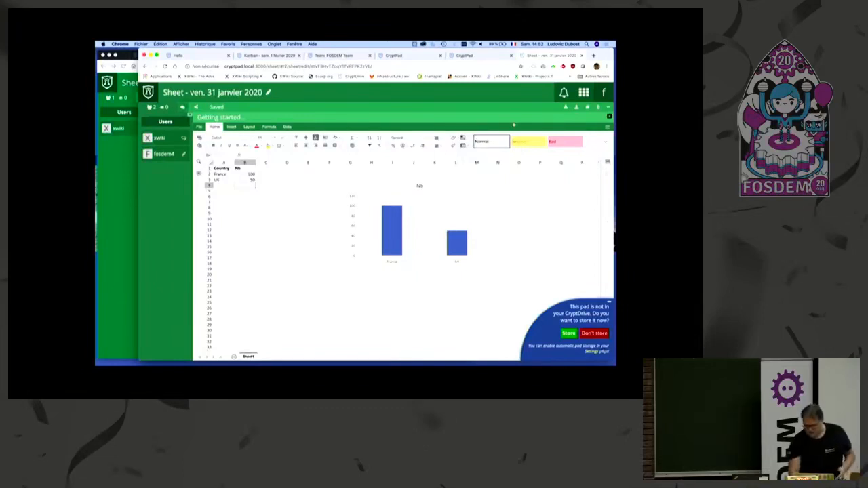
mouse_move(543, 125)
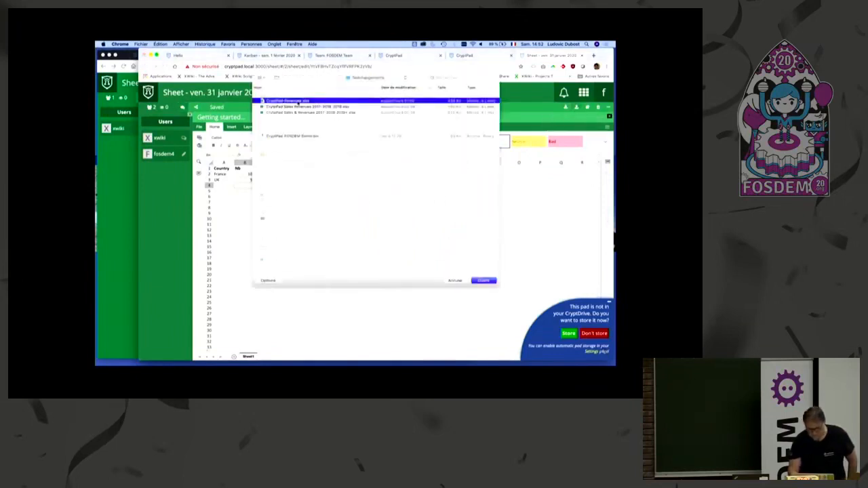
Import the .xlsx revenue table into the sheet and reload it with the new bar chart.
left_click(483, 279)
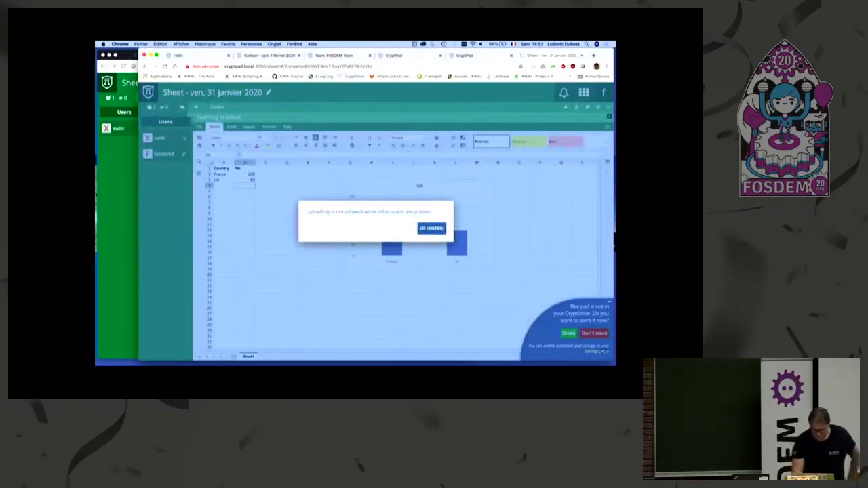
left_click(432, 228)
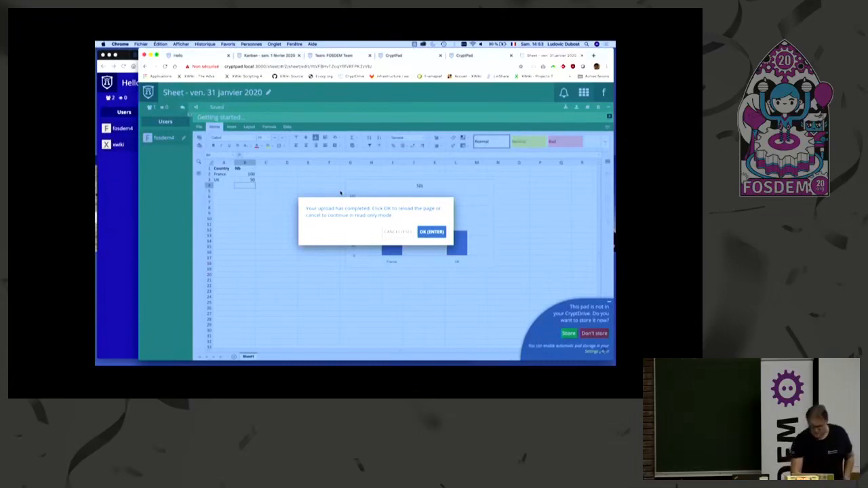
left_click(432, 232)
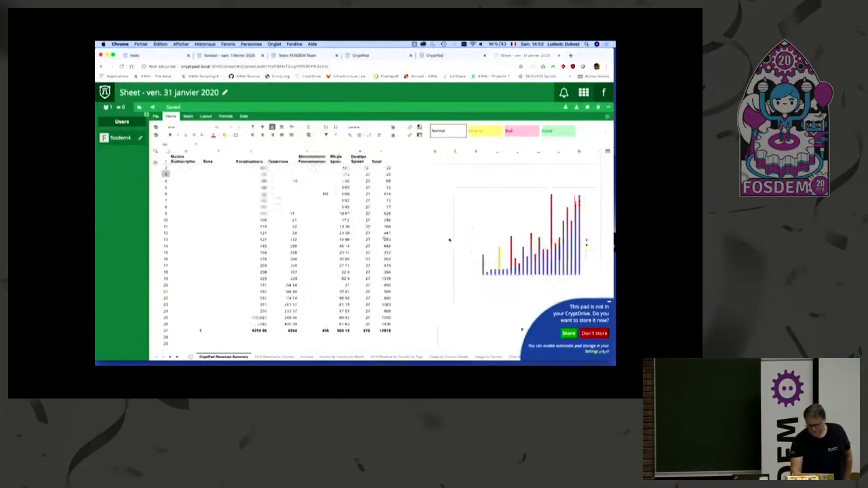
Export the sheet as .xlsx and view it in desktop Excel, accepting its warnings.
scroll("right", 3)
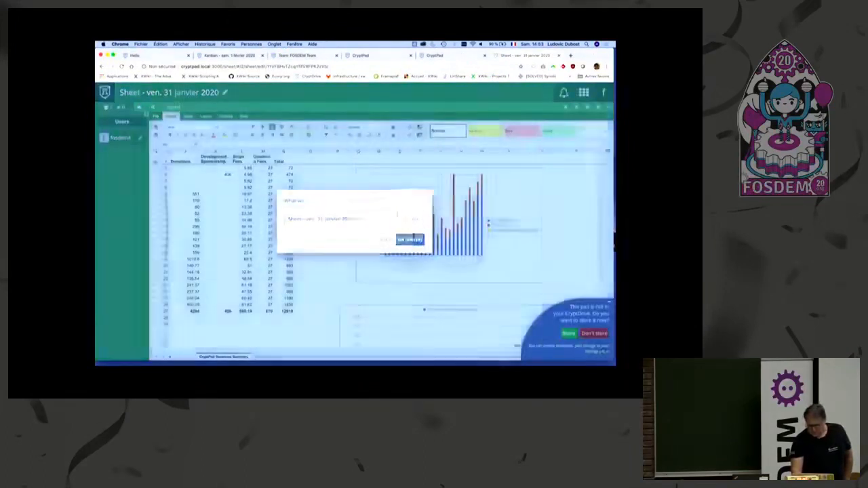
left_click(409, 239)
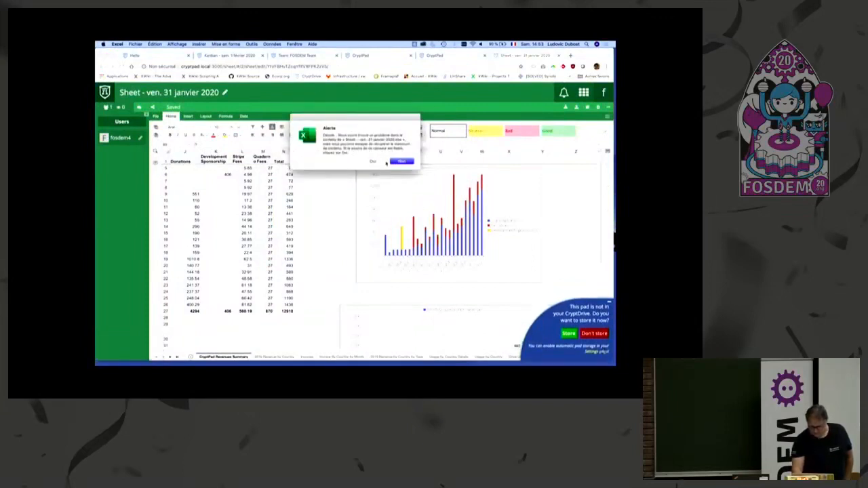
left_click(401, 161)
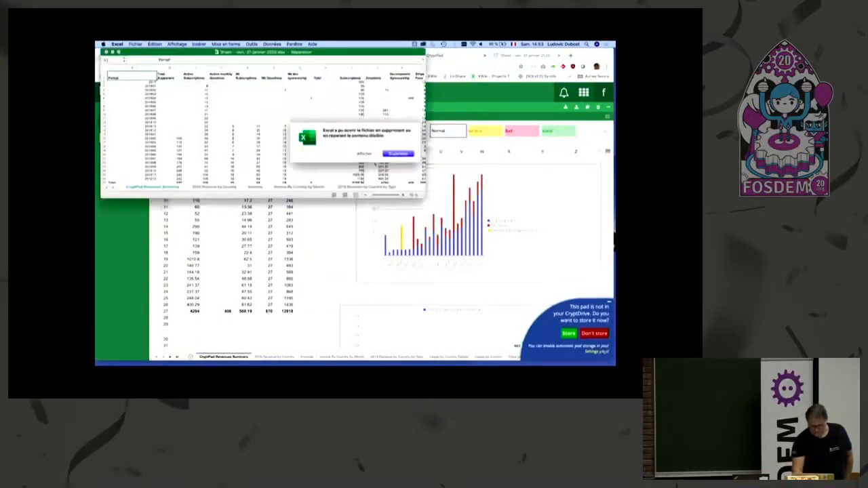
left_click(363, 154)
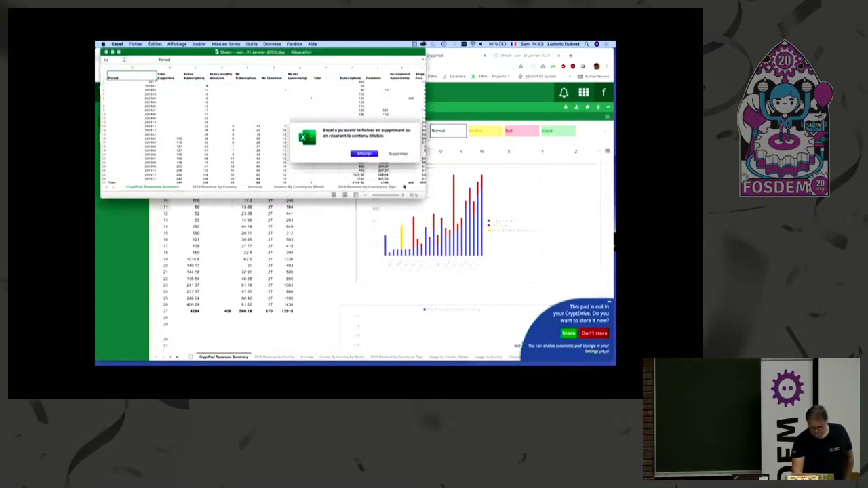
left_click(364, 154)
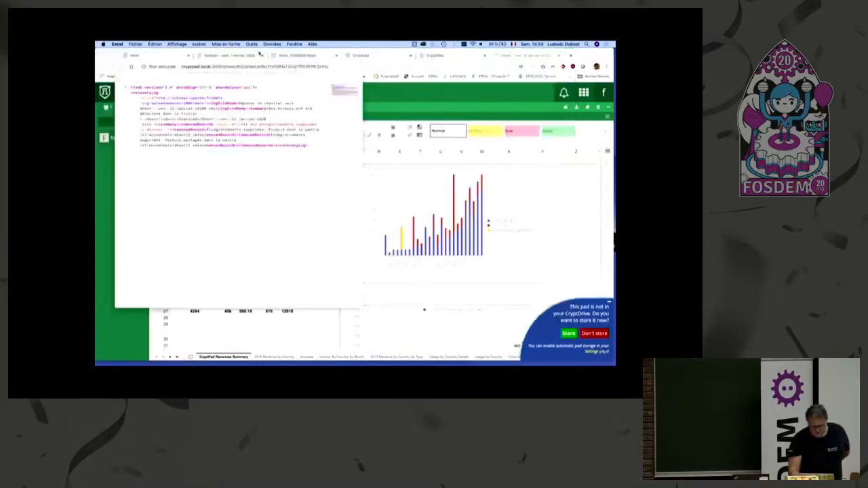
left_click(296, 54)
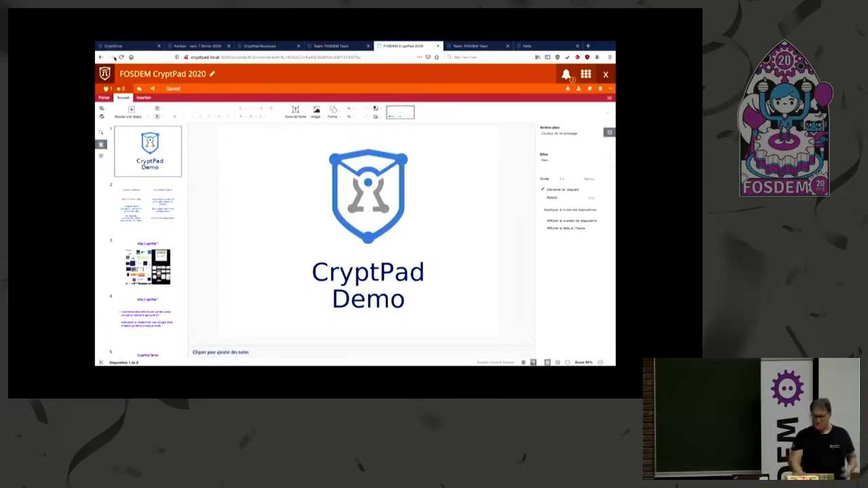
Re-insert the shield logo above 'CryptPad Demo' on slide 1 and export the deck to Office format.
left_click(369, 195)
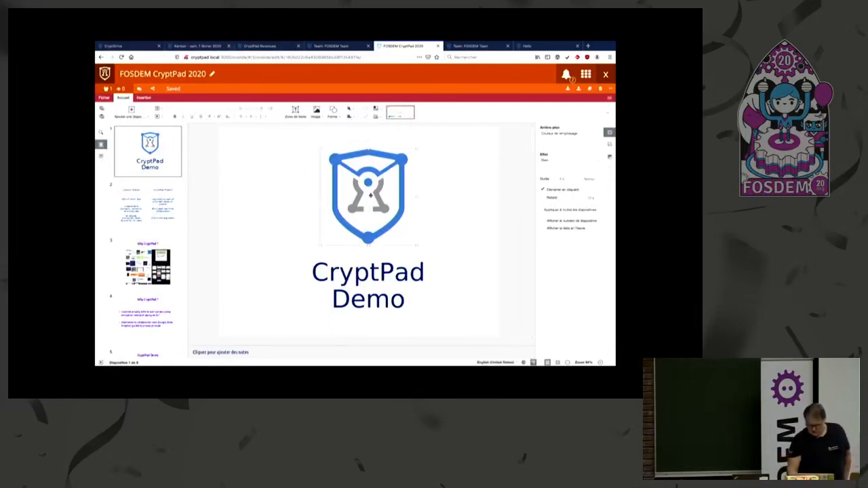
left_click(316, 111)
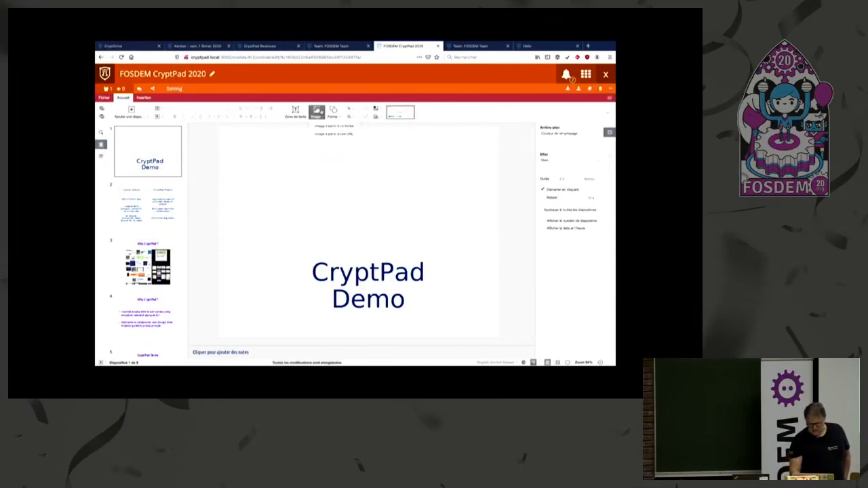
left_click(317, 110)
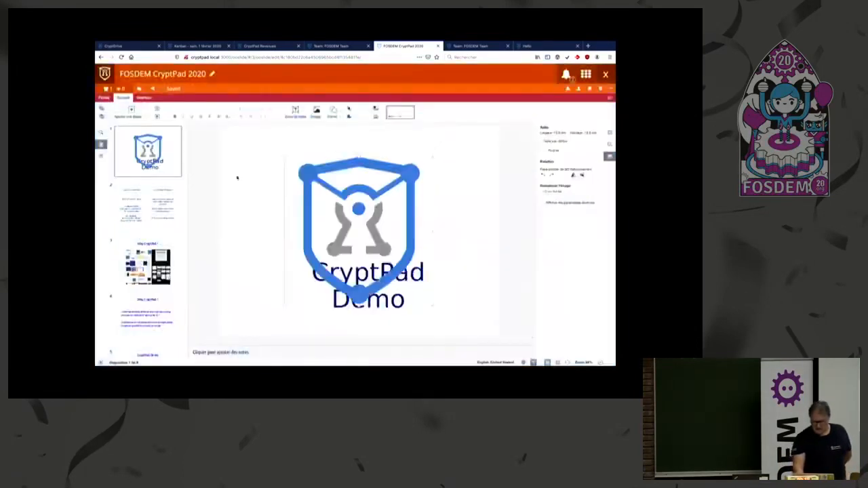
left_click(360, 231)
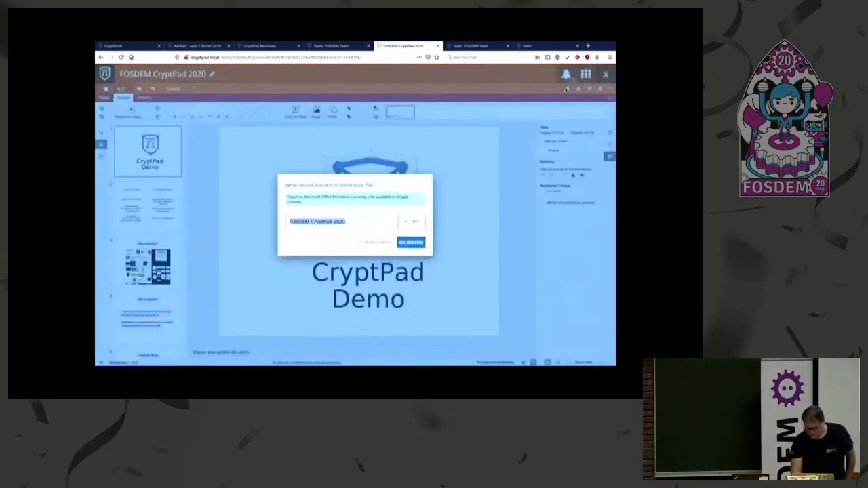
left_click(410, 242)
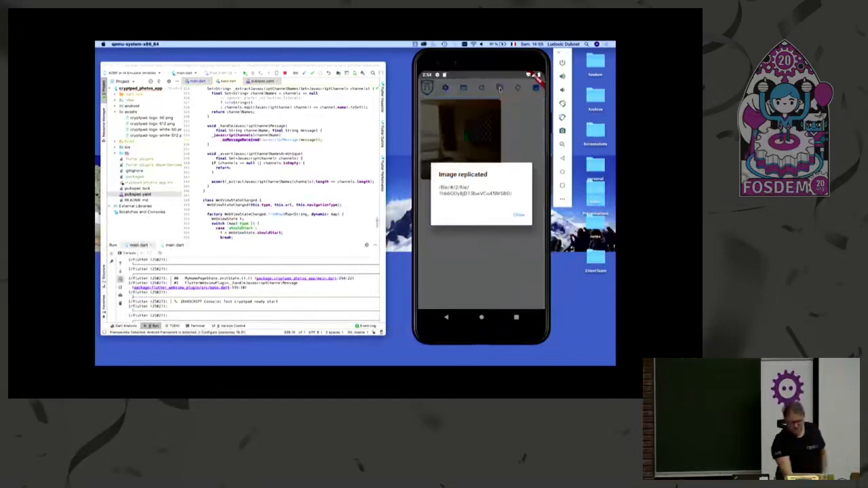
Dismiss the 'Image replicated' notice to return to the captured photo view.
left_click(518, 214)
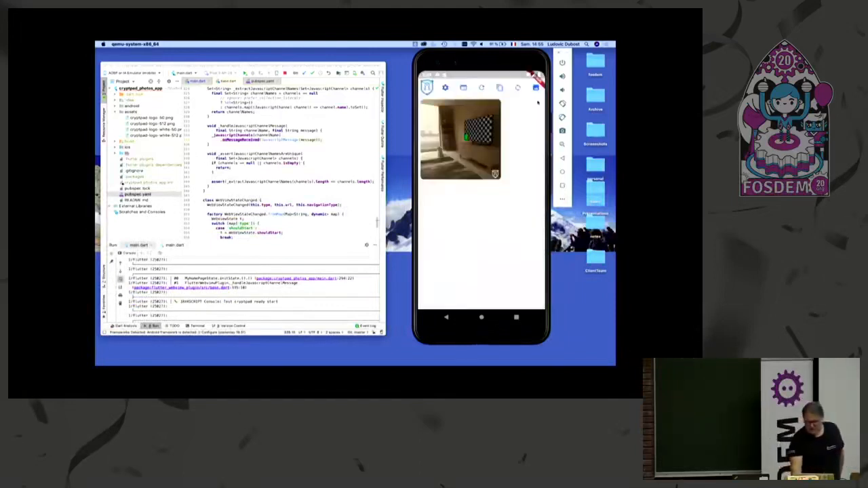